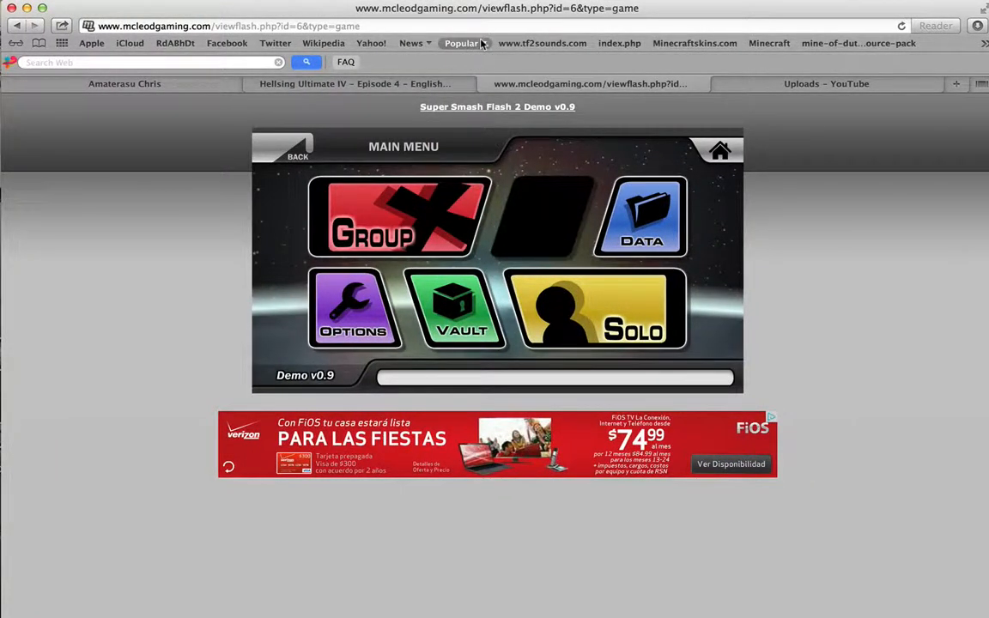
{"action": "mouse_move", "coordinate": [462, 43]}
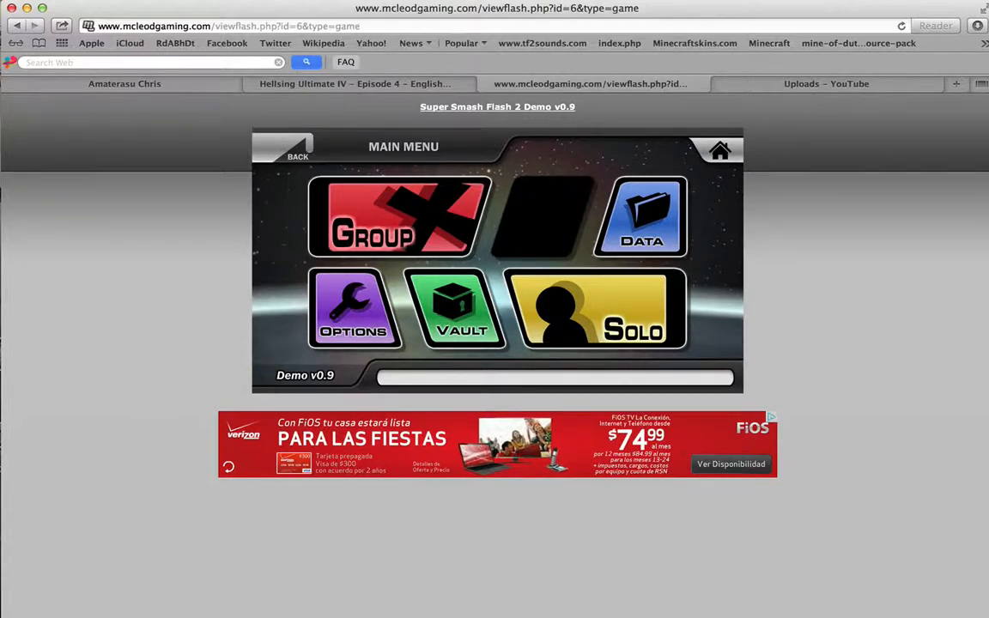
{"action": "mouse_move", "coordinate": [575, 292]}
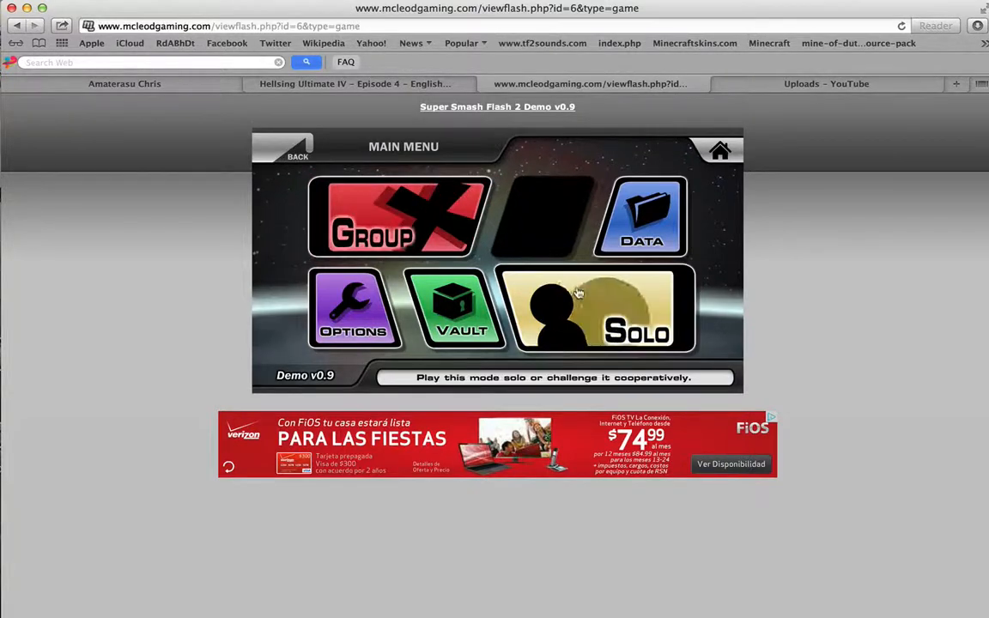
Preview the Swordsmen and Bounty Hunting events in Solo Events, then return to Solo
{"action": "left_click", "coordinate": [601, 307]}
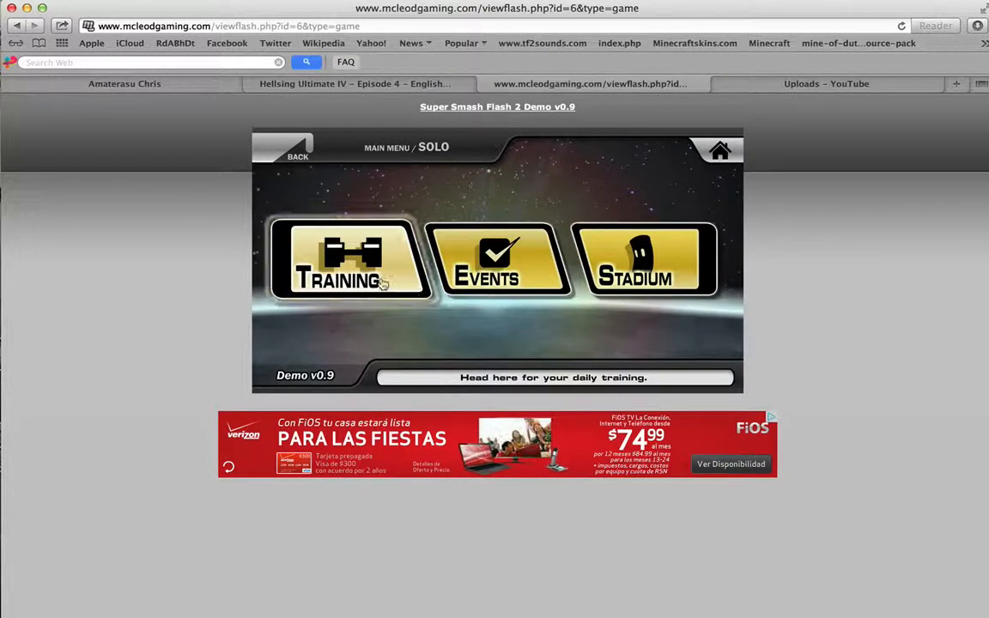
{"action": "left_click", "coordinate": [496, 261]}
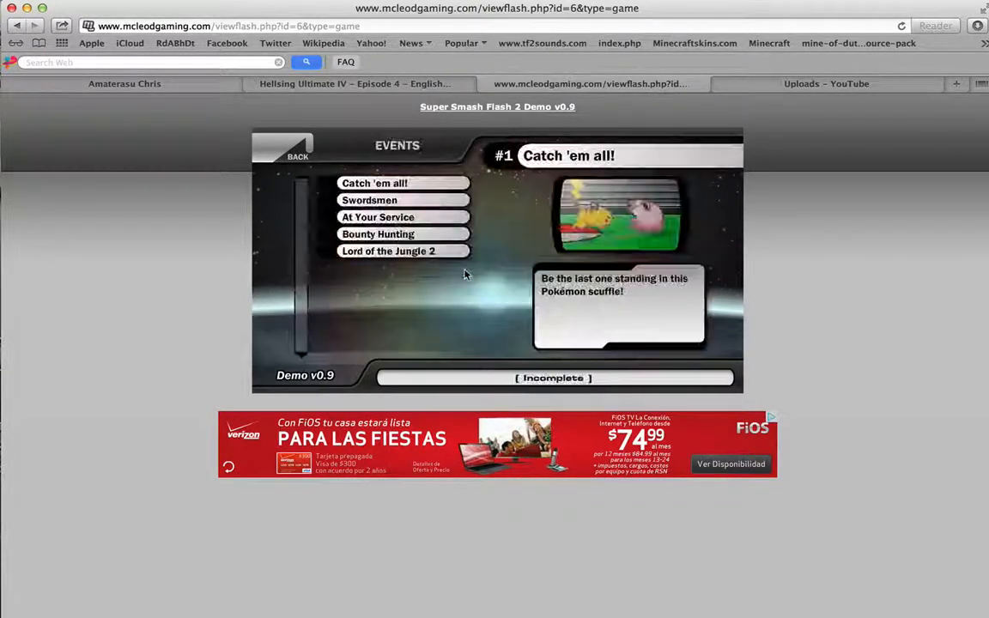
{"action": "left_click", "coordinate": [370, 201]}
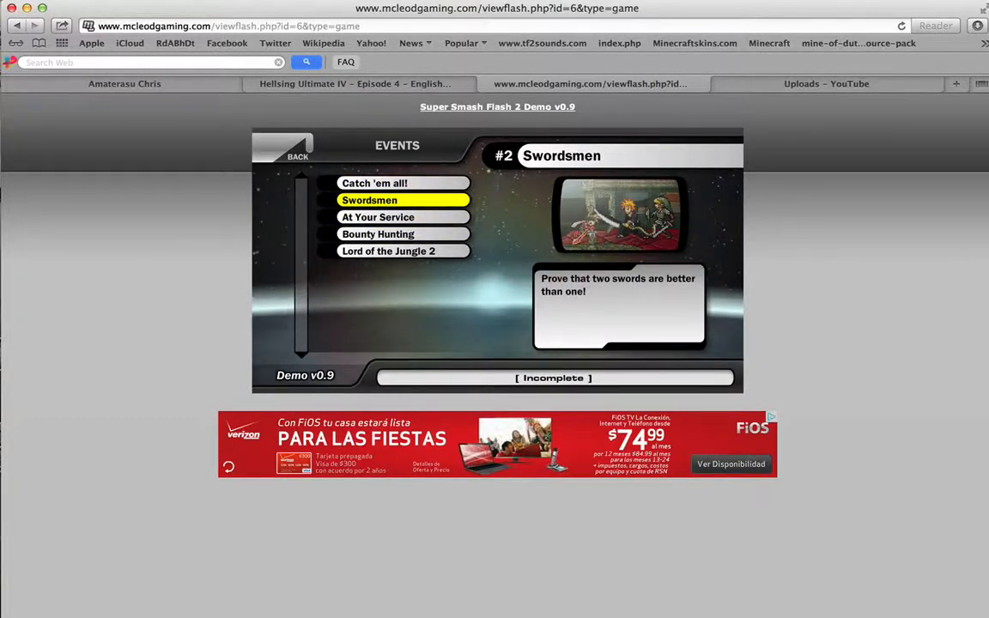
{"action": "left_click", "coordinate": [378, 234]}
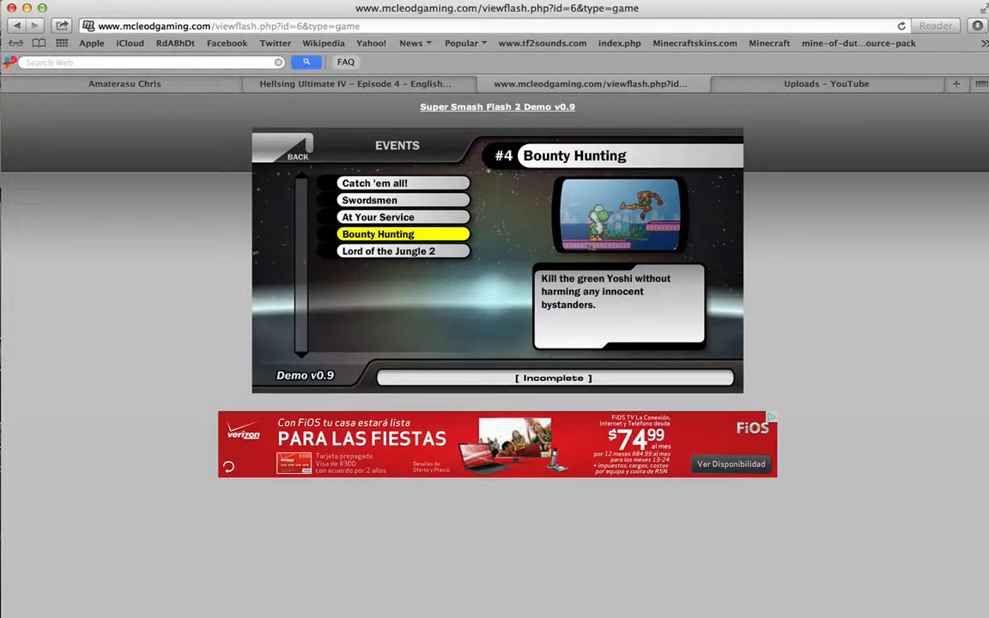
{"action": "left_click", "coordinate": [388, 251]}
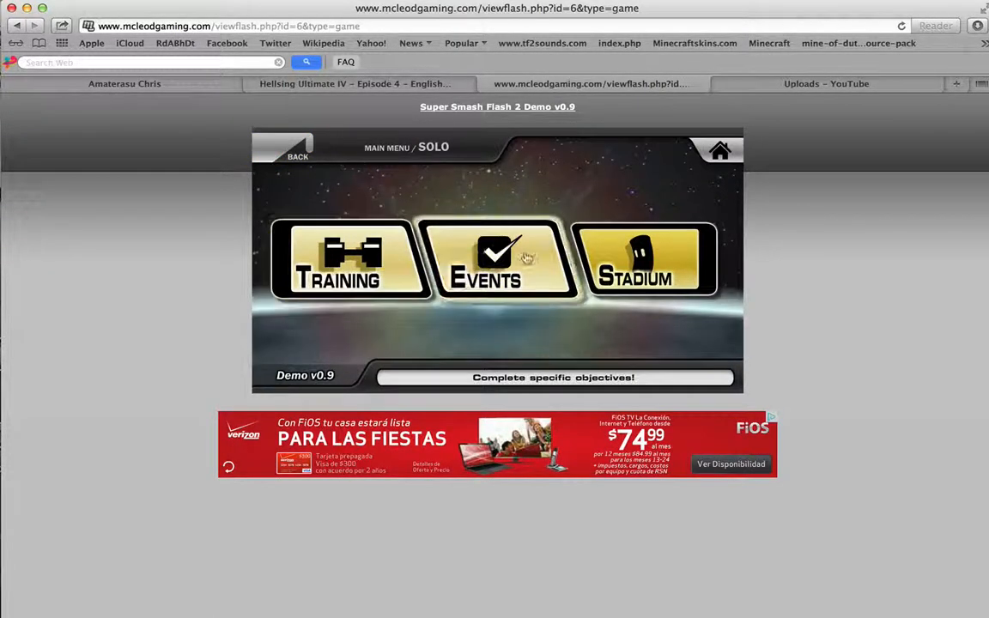
Pick Goku for Stadium's Target Smash, then exit to the title screen
{"action": "left_click", "coordinate": [644, 257]}
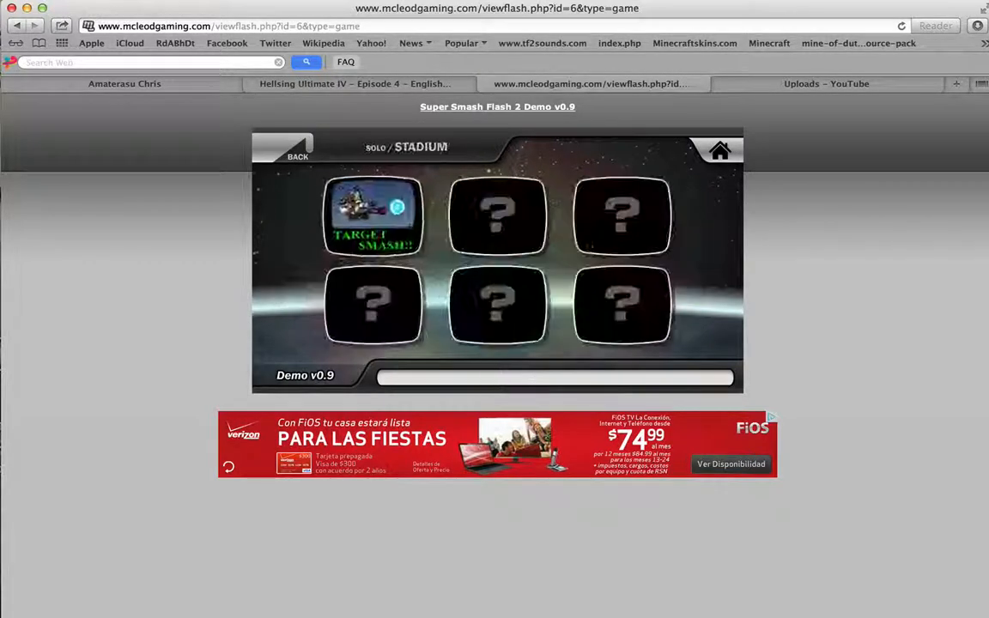
{"action": "left_click", "coordinate": [373, 217]}
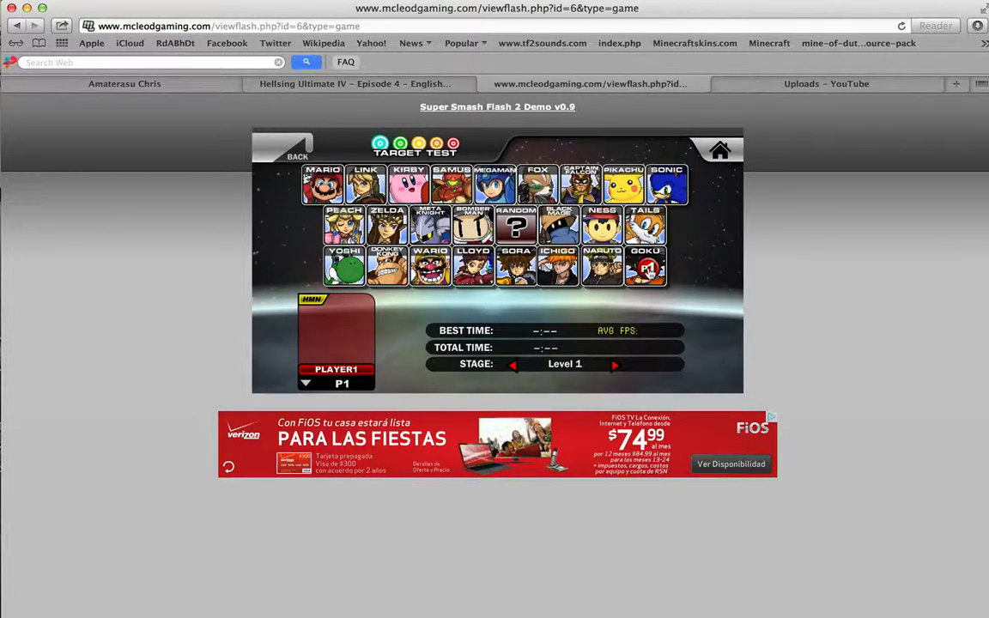
{"action": "left_click", "coordinate": [645, 266]}
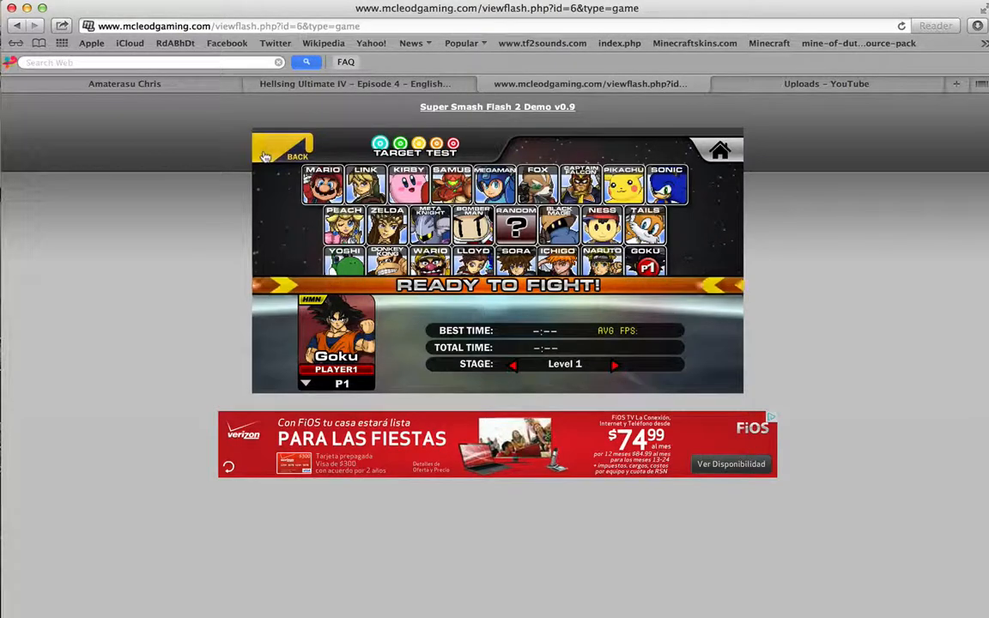
{"action": "left_click", "coordinate": [283, 150]}
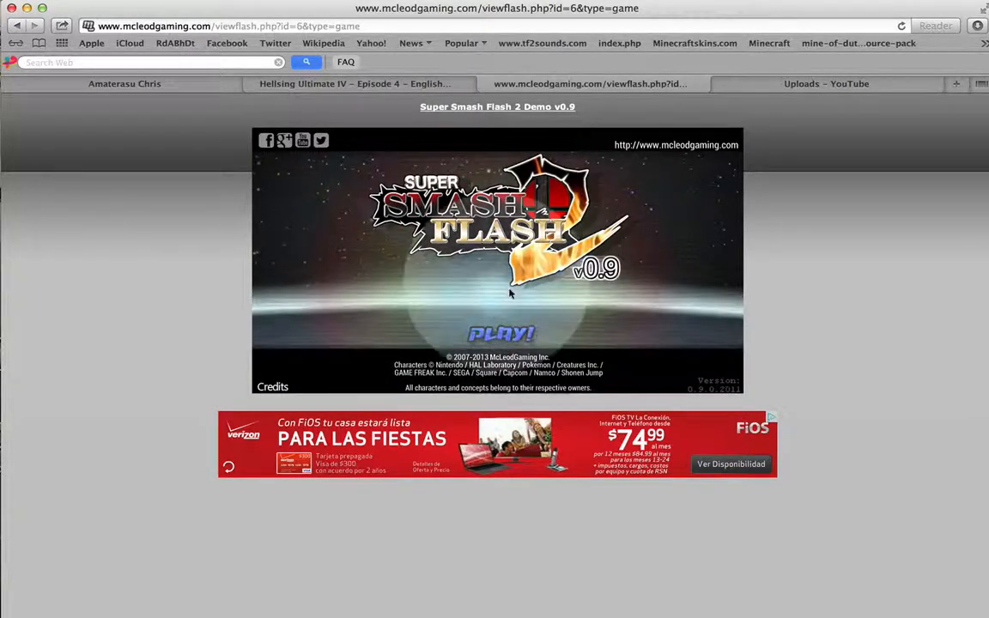
Set up a Free For All match with a fighter and preview Hueco Mundo on Stage Select
{"action": "left_click", "coordinate": [501, 333]}
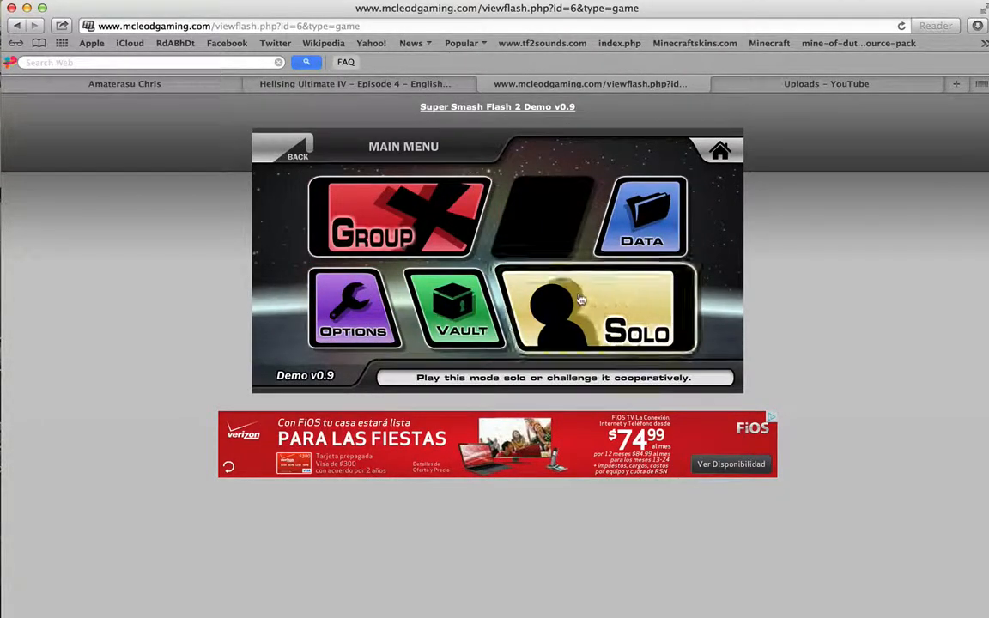
{"action": "left_click", "coordinate": [590, 309]}
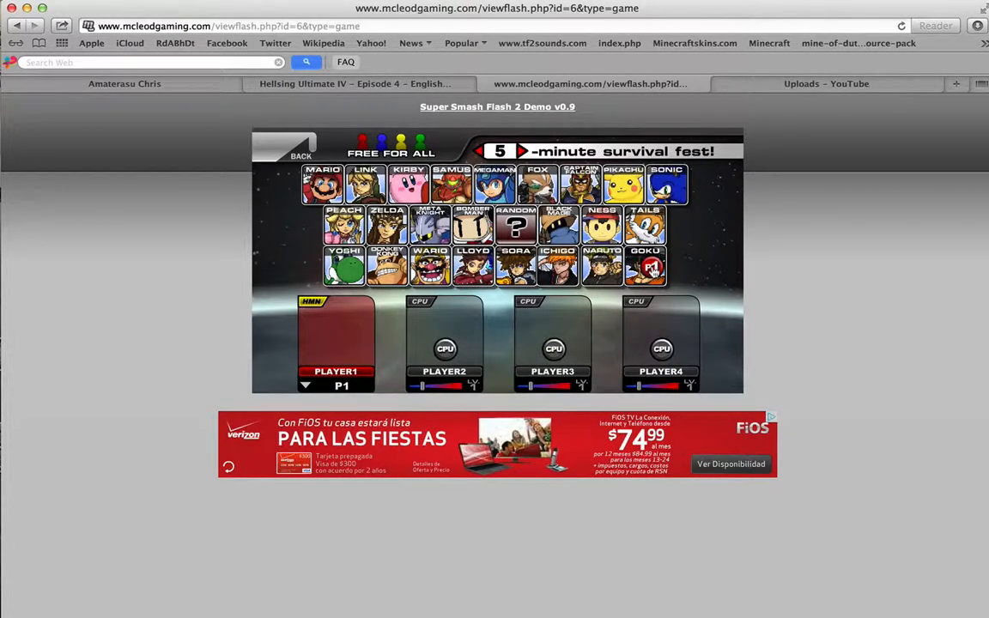
{"action": "left_click", "coordinate": [645, 267]}
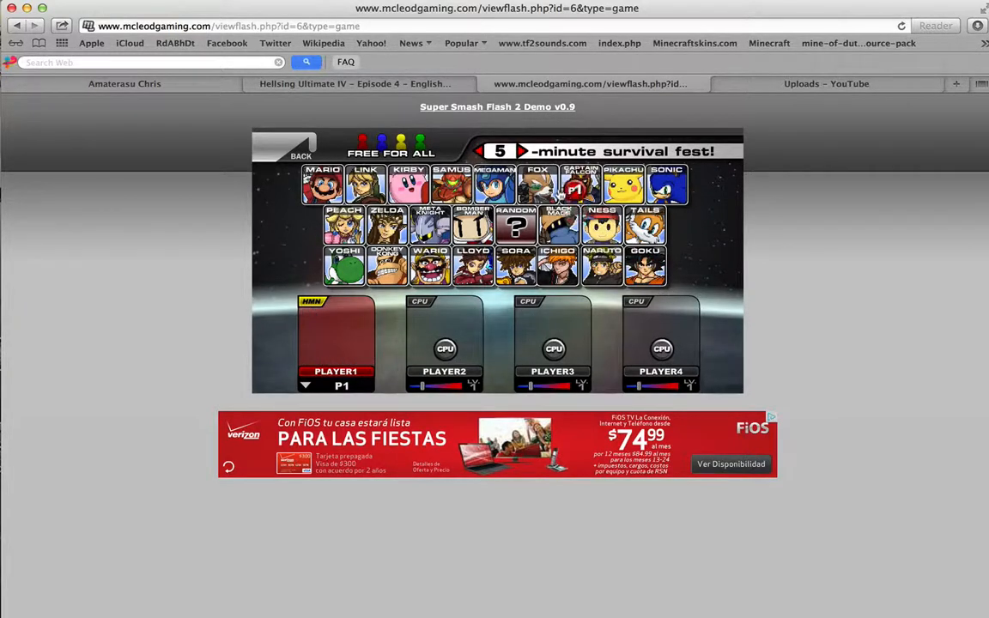
{"action": "left_click", "coordinate": [495, 183]}
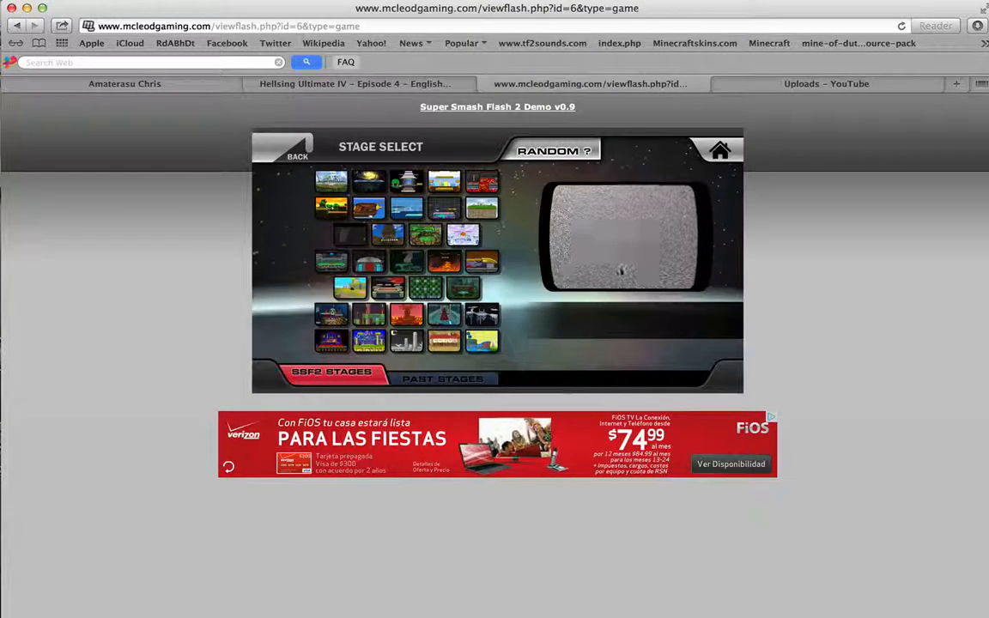
{"action": "left_click", "coordinate": [406, 341]}
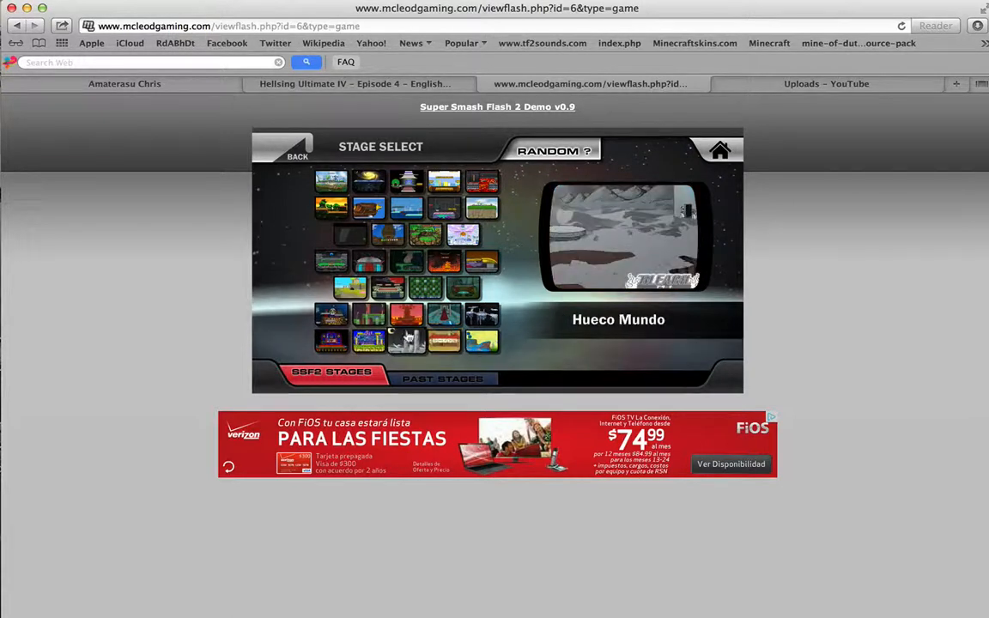